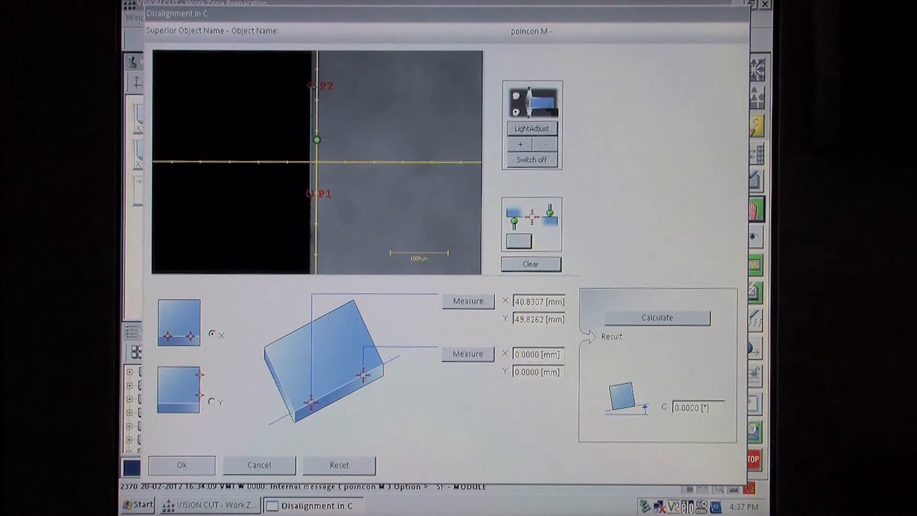
{"action": "mouse_move", "coordinate": [424, 412]}
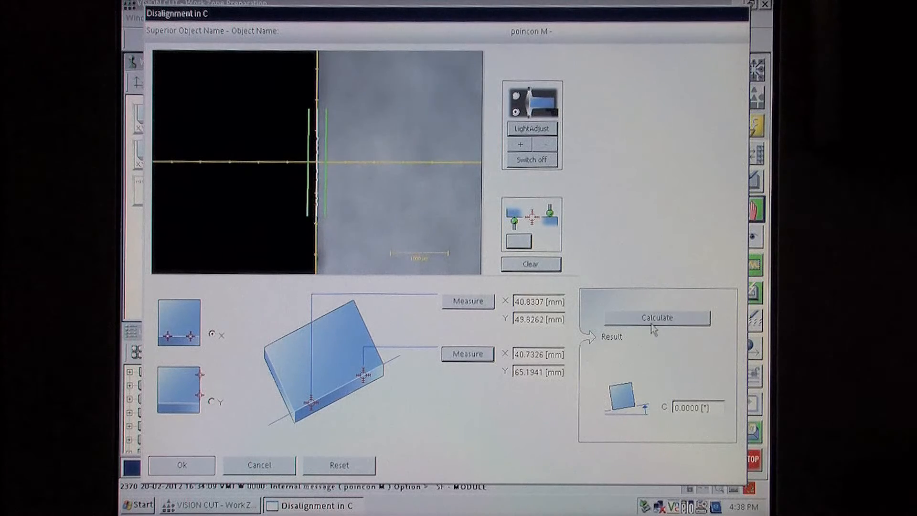
Calculate the C-axis misalignment angle from the two measured edge points.
{"action": "left_click", "coordinate": [656, 317]}
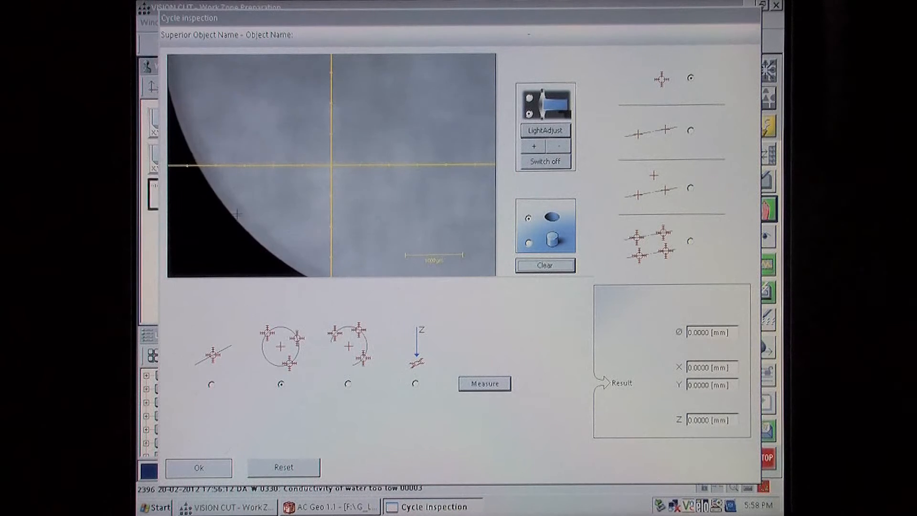
Pick a point on the large circular edge and measure its diameter and centre.
{"action": "left_click", "coordinate": [484, 384]}
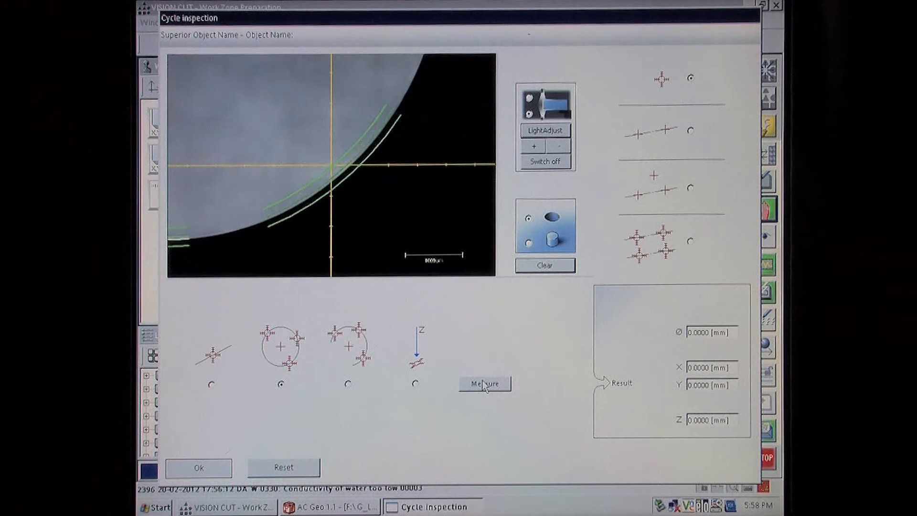
{"action": "left_click", "coordinate": [484, 383]}
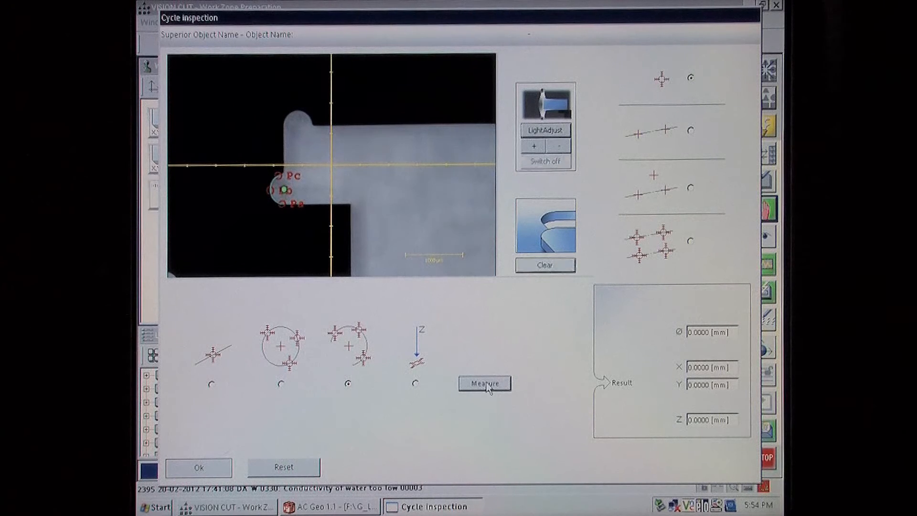
Measure the rounded tip as a three-point circle.
{"action": "left_click", "coordinate": [484, 384]}
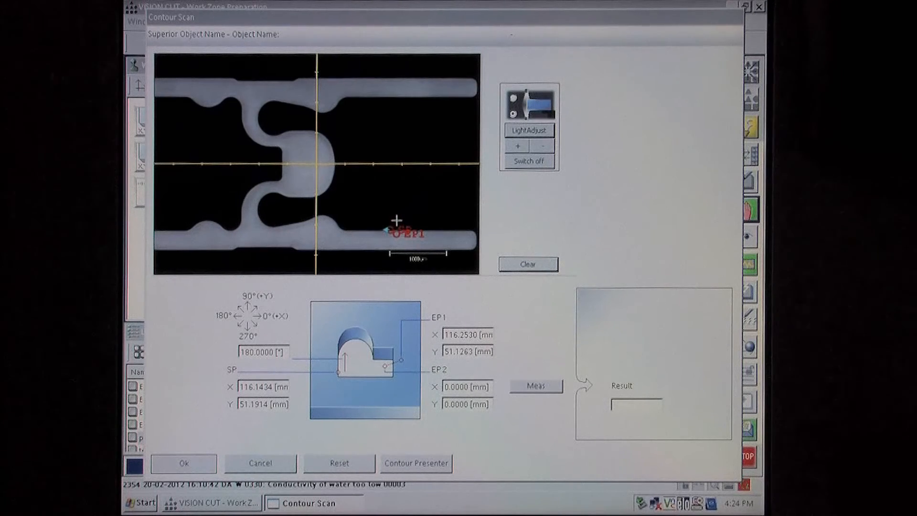
Set the scan's second end point EP2 on the contour and start the contour scan.
{"action": "left_click", "coordinate": [535, 385]}
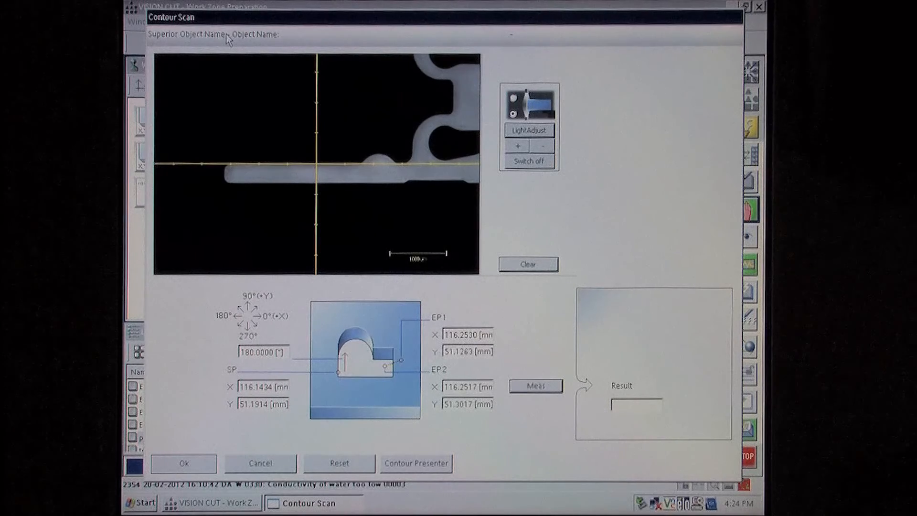
{"action": "left_click", "coordinate": [416, 463]}
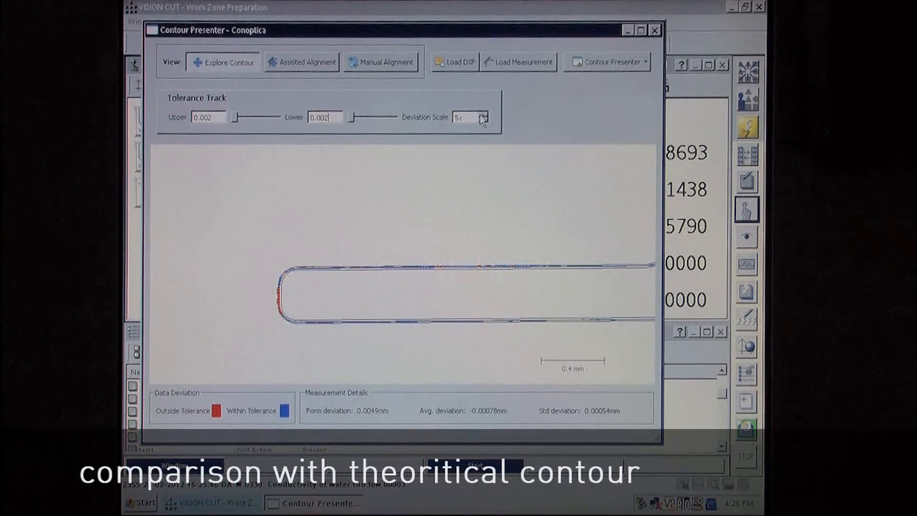
Raise the Contour Presenter deviation scale above 5x.
{"action": "left_click", "coordinate": [483, 114]}
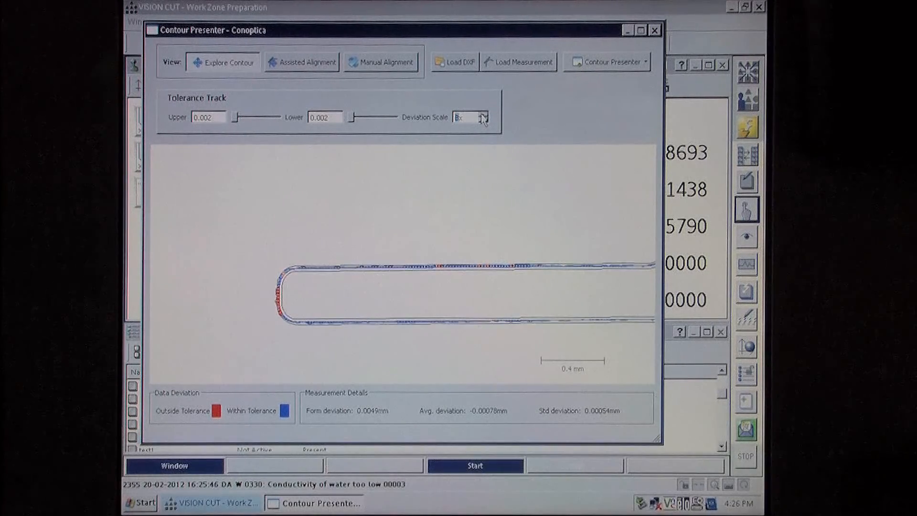